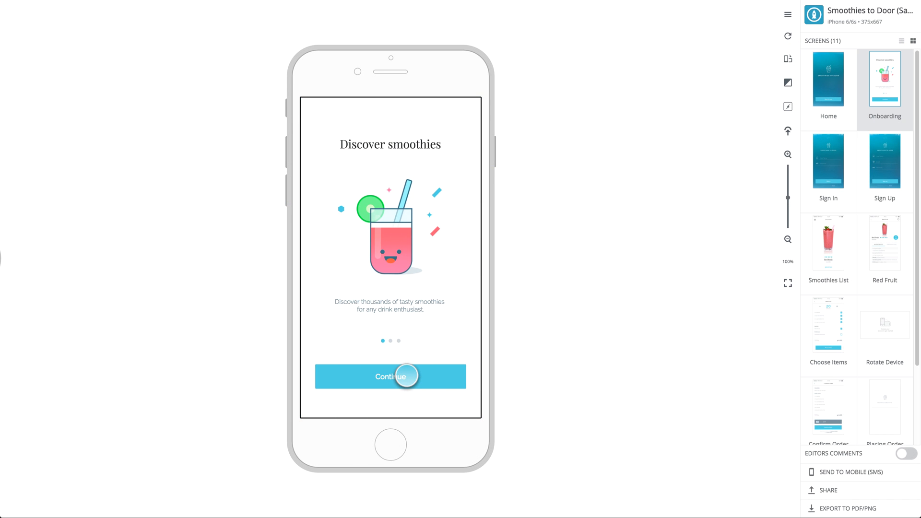
# Download the Proto.io Photoshop plugin zip from Addons > Photoshop Plugin into Downloads.
pyautogui.click(400, 375)
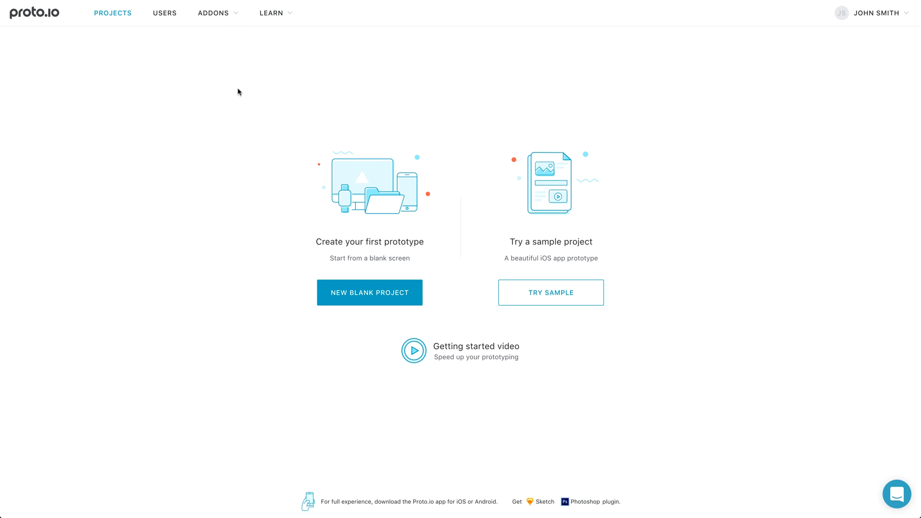
pyautogui.click(213, 13)
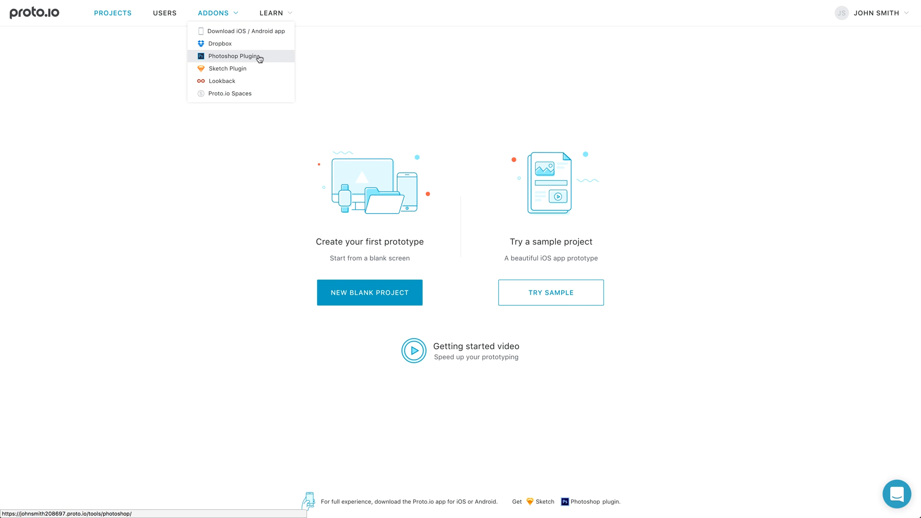
pyautogui.click(236, 56)
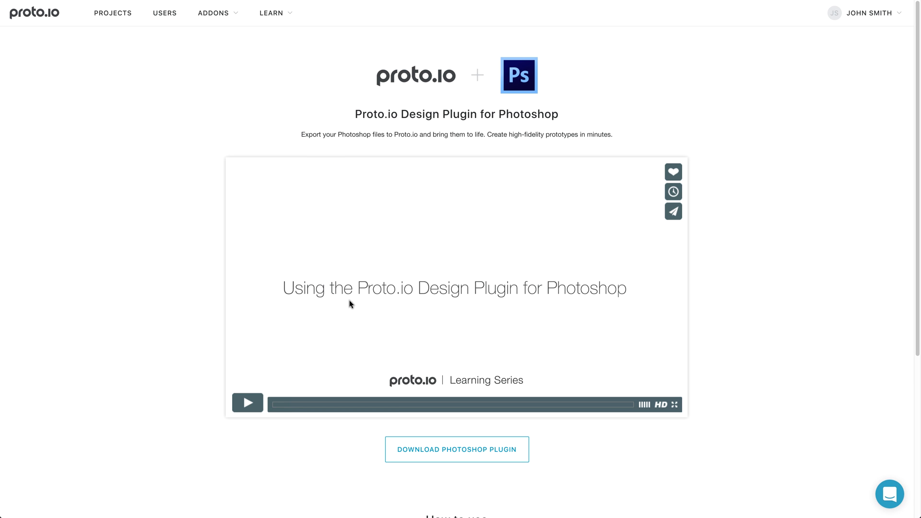
pyautogui.click(456, 449)
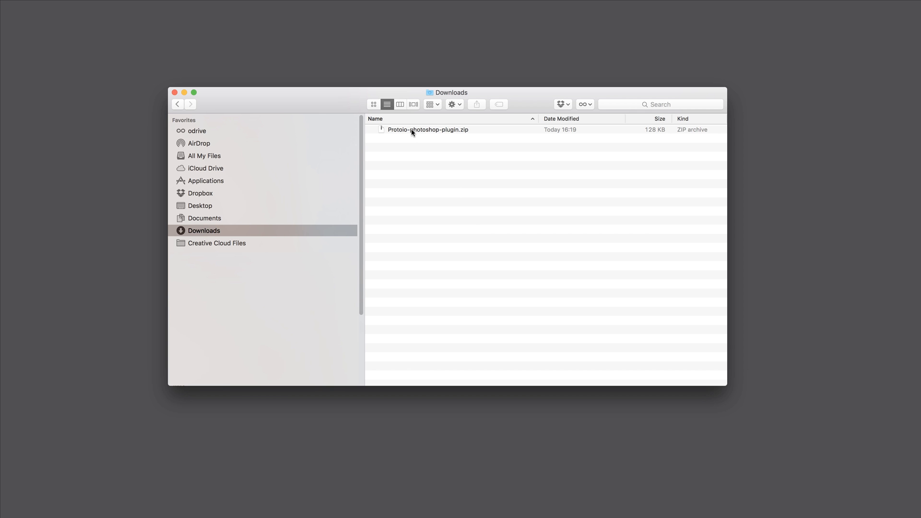
# Unzip the plugin archive and copy the extracted Proto.io Export folder.
pyautogui.doubleClick(427, 130)
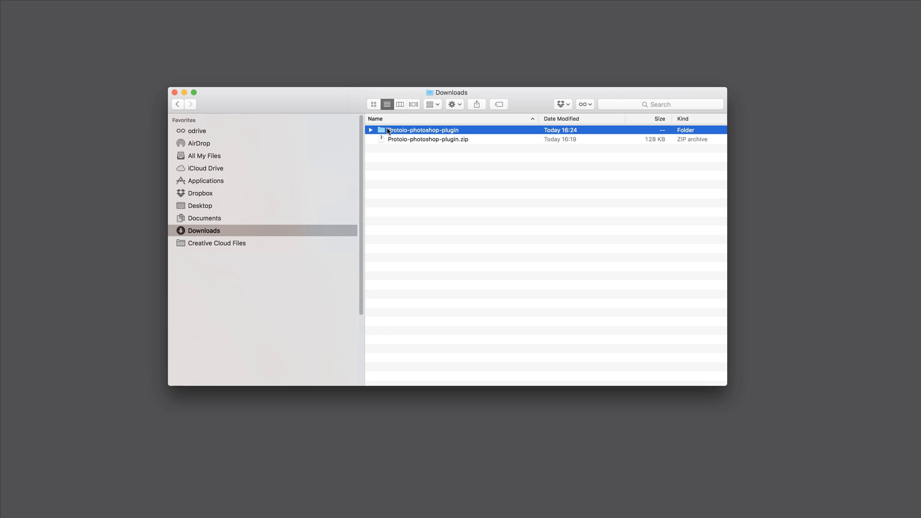
pyautogui.click(370, 130)
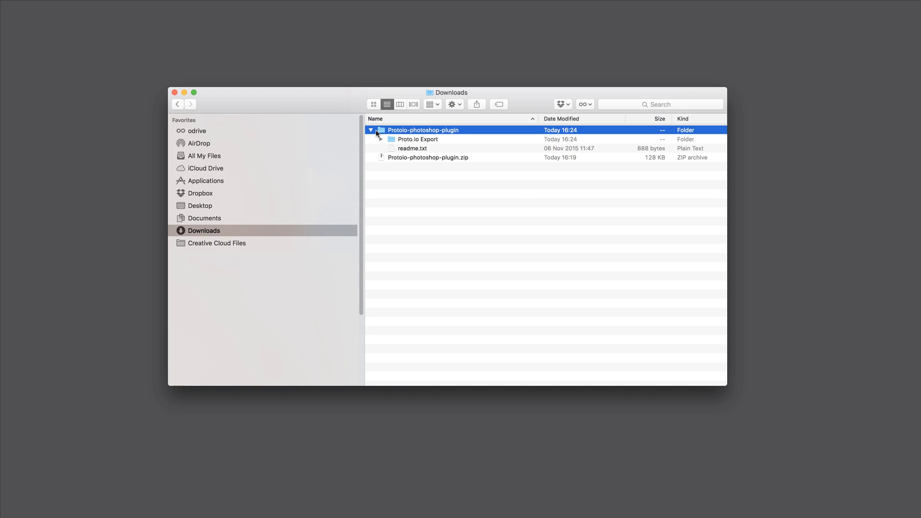
pyautogui.rightClick(414, 139)
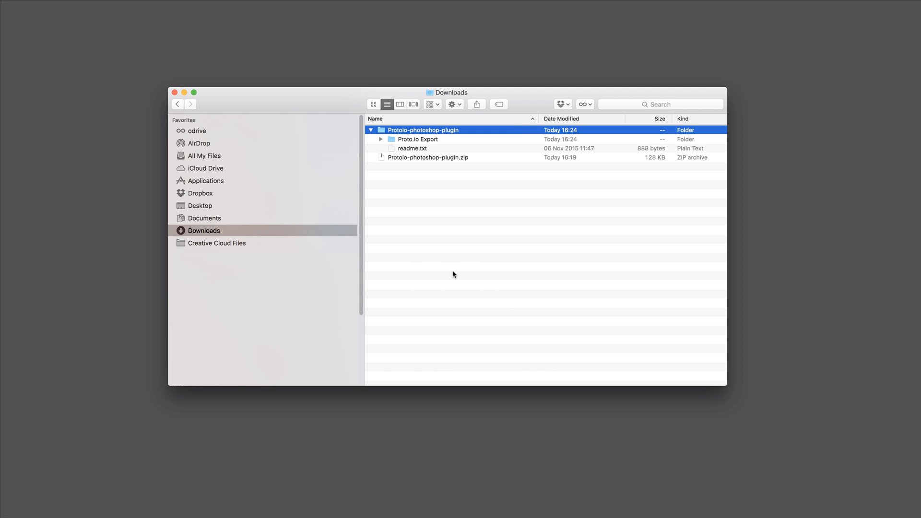
pyautogui.moveTo(233, 185)
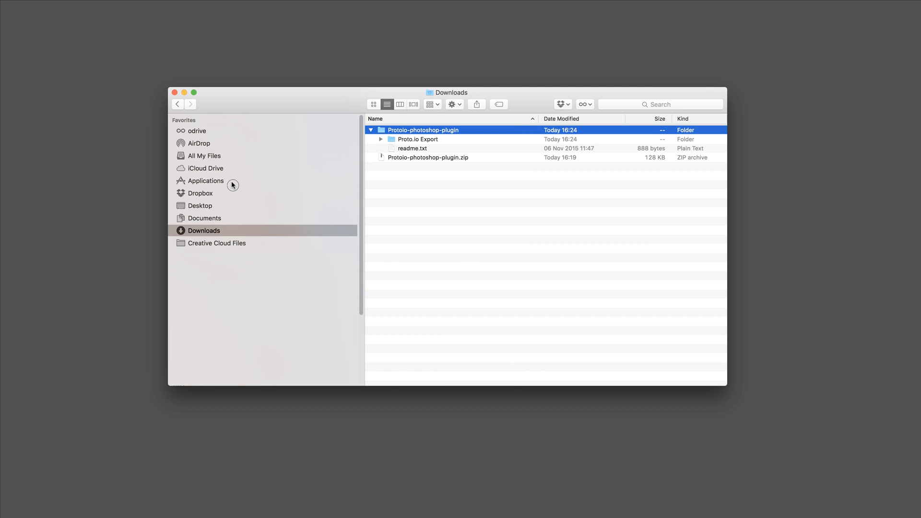
# Paste Proto.io Export into Applications > Adobe Photoshop CC 2017 > Plug-ins > Generator.
pyautogui.click(205, 180)
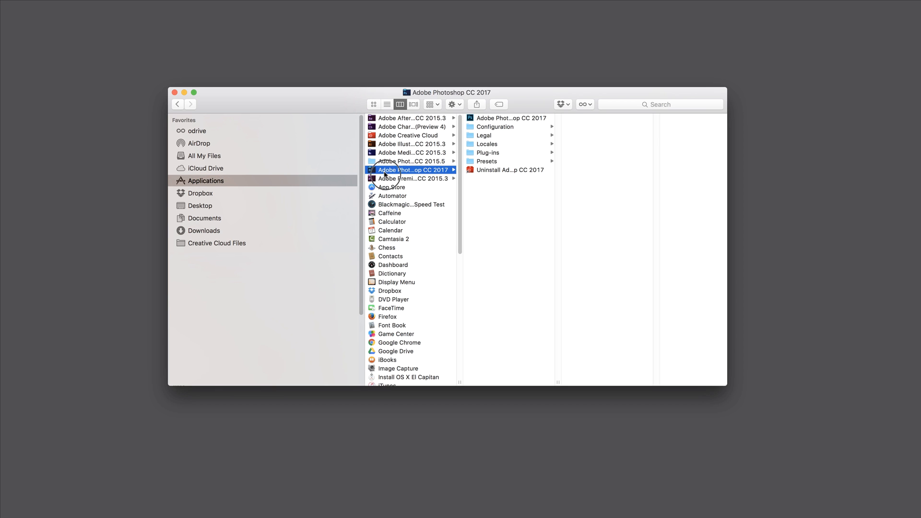
pyautogui.click(488, 153)
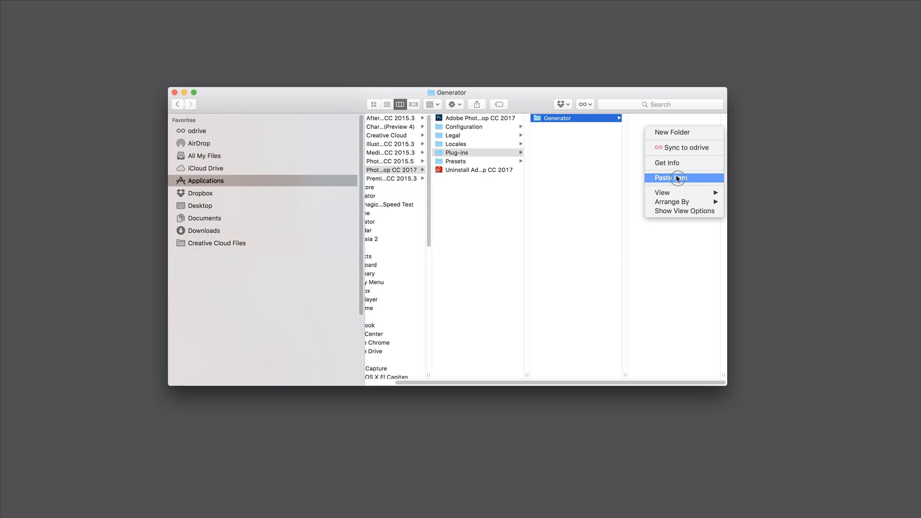
pyautogui.click(677, 177)
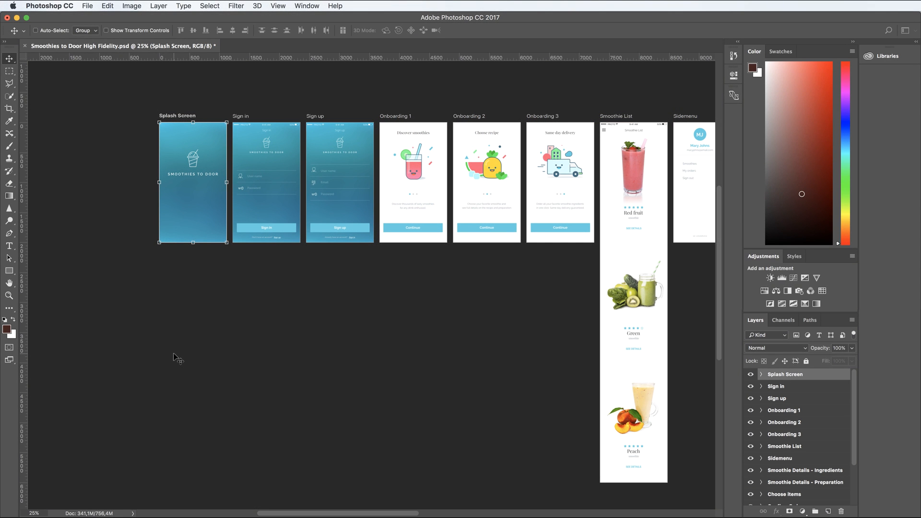
pyautogui.moveTo(701, 101)
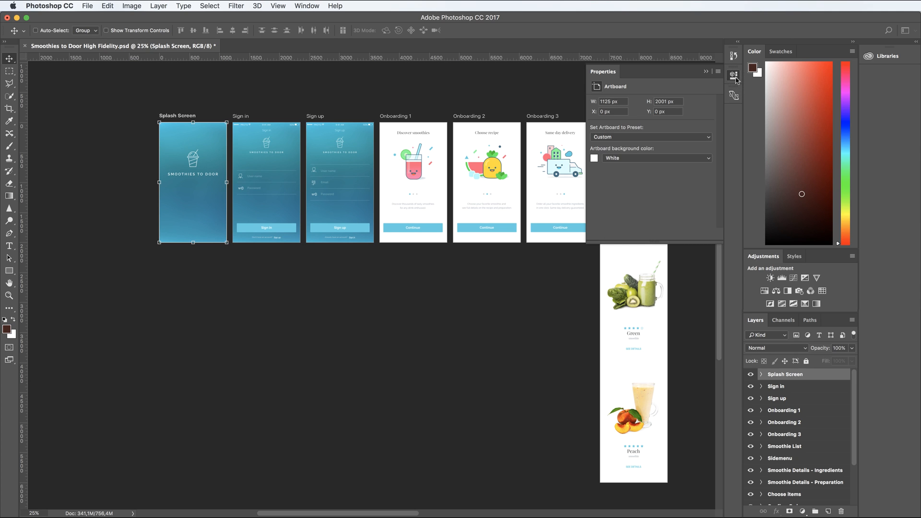
pyautogui.click(656, 157)
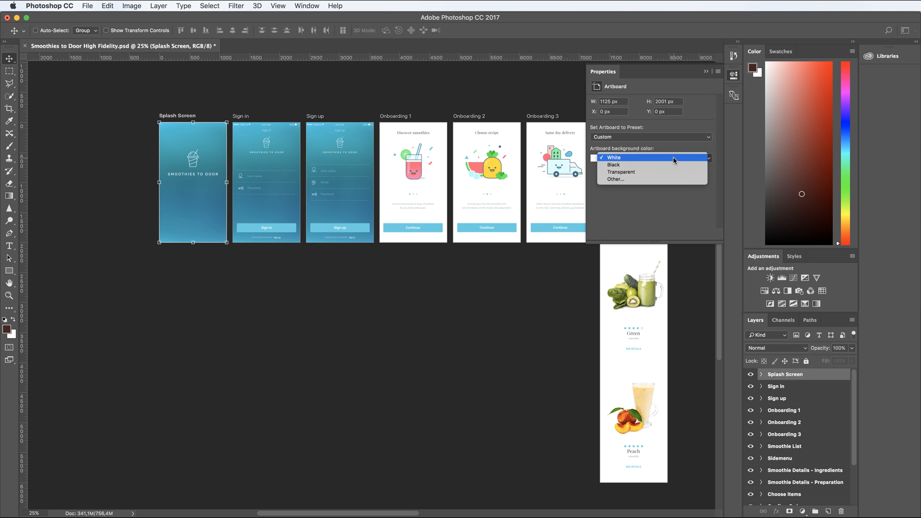
pyautogui.click(622, 172)
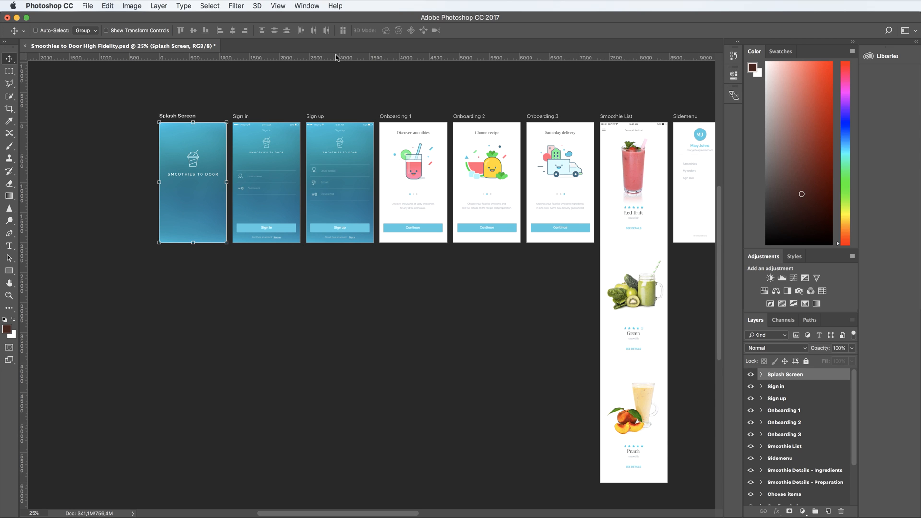
# Run File > Generate > Proto.io - Export All Artboards and Layers as Screens.
pyautogui.click(89, 6)
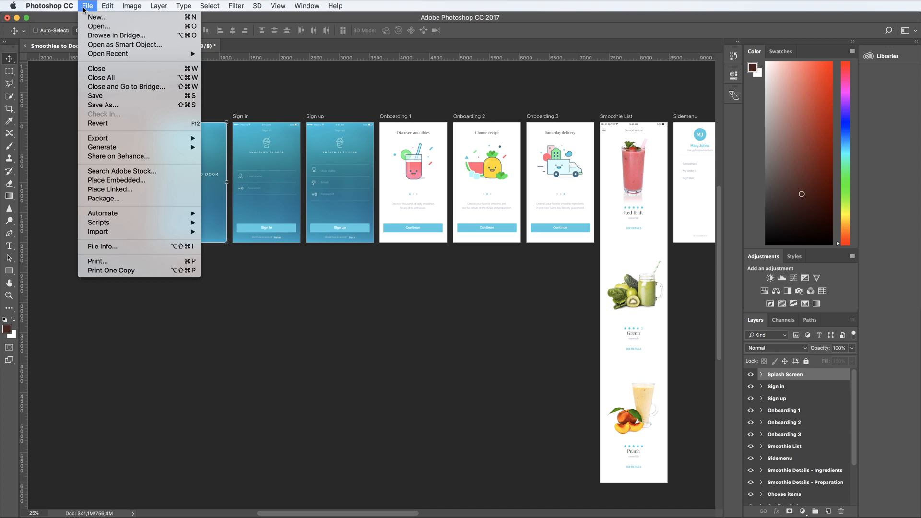
pyautogui.moveTo(102, 147)
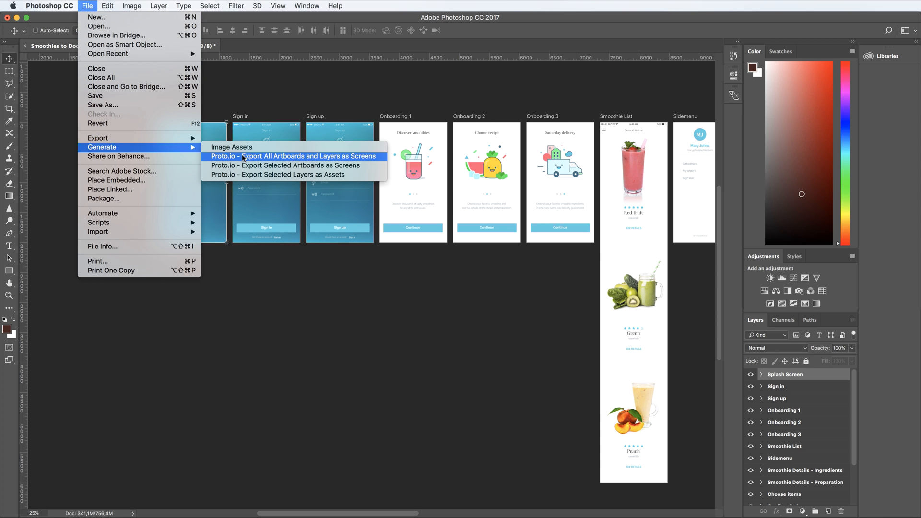
pyautogui.click(293, 157)
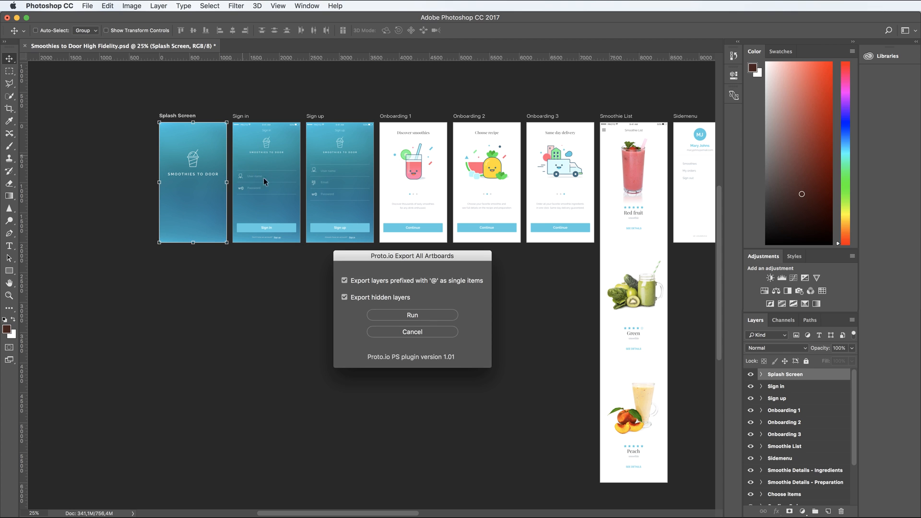
pyautogui.click(412, 314)
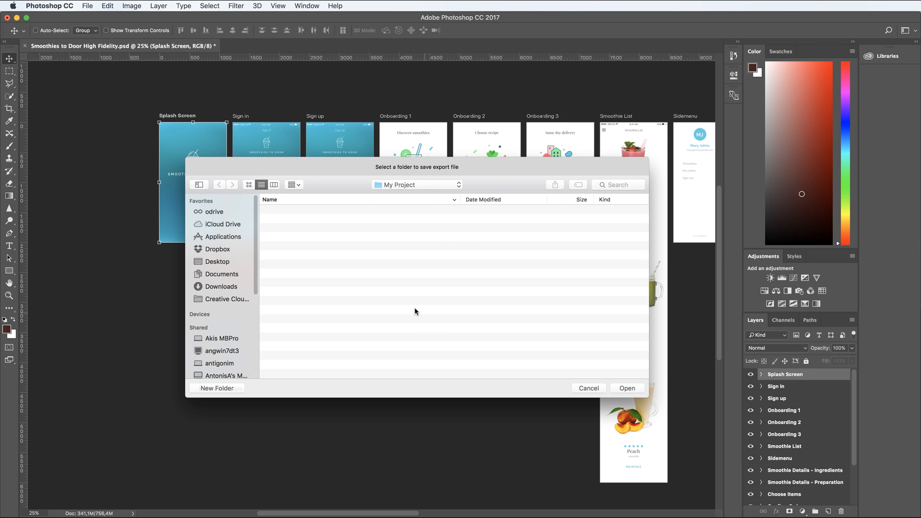
pyautogui.moveTo(452, 322)
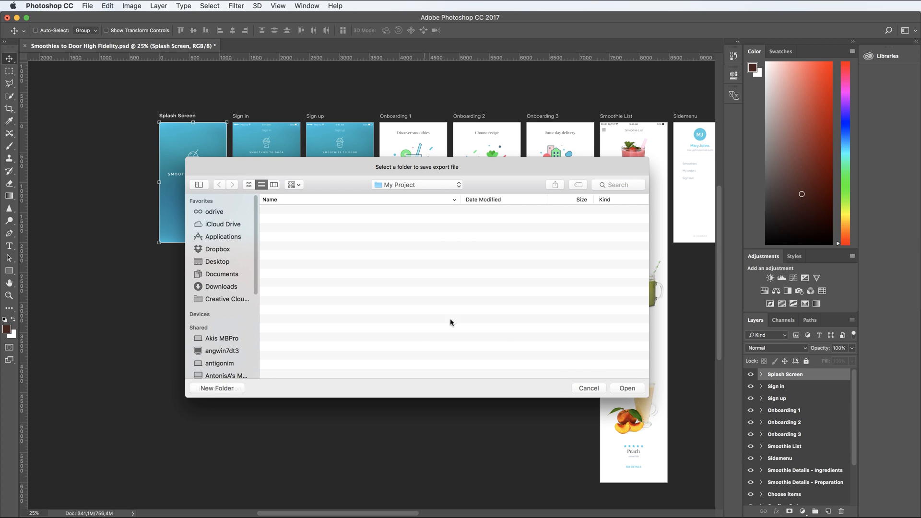
# Save the .protoio package to the My Project folder and acknowledge the export notices.
pyautogui.click(627, 388)
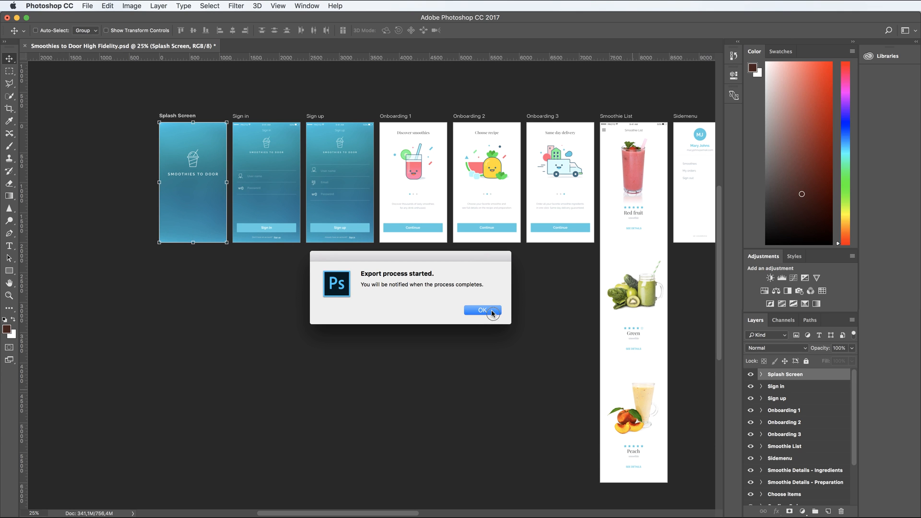
pyautogui.click(483, 311)
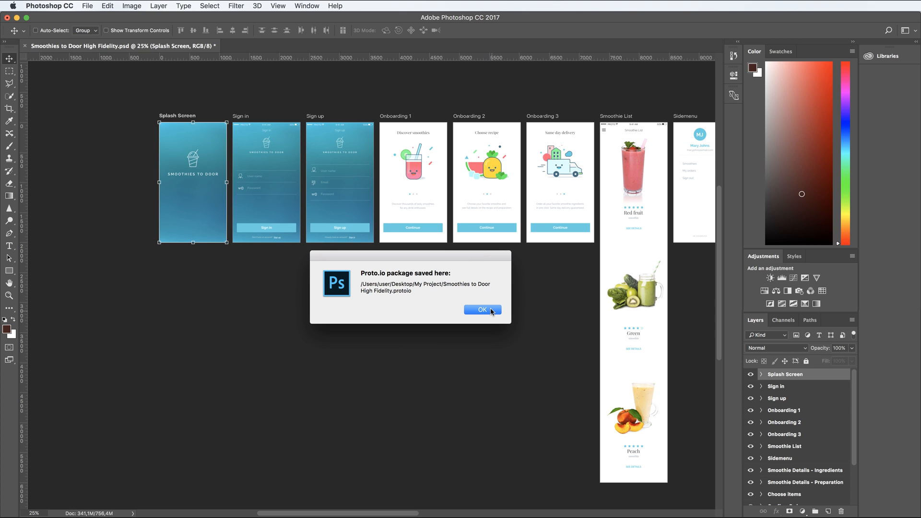
pyautogui.click(482, 308)
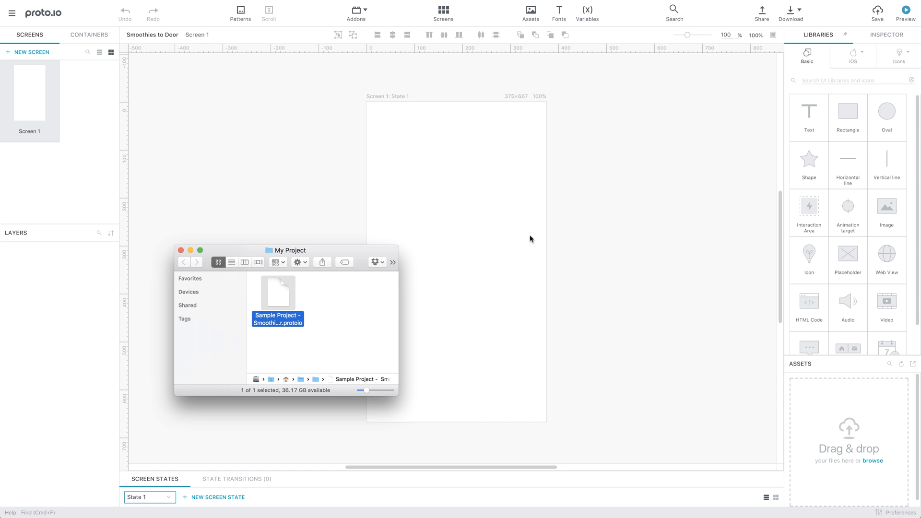
# Drag the exported .protoio file onto the Proto.io editor to import the Smoothies to Door screens.
pyautogui.moveTo(277, 292); pyautogui.dragTo(506, 258)
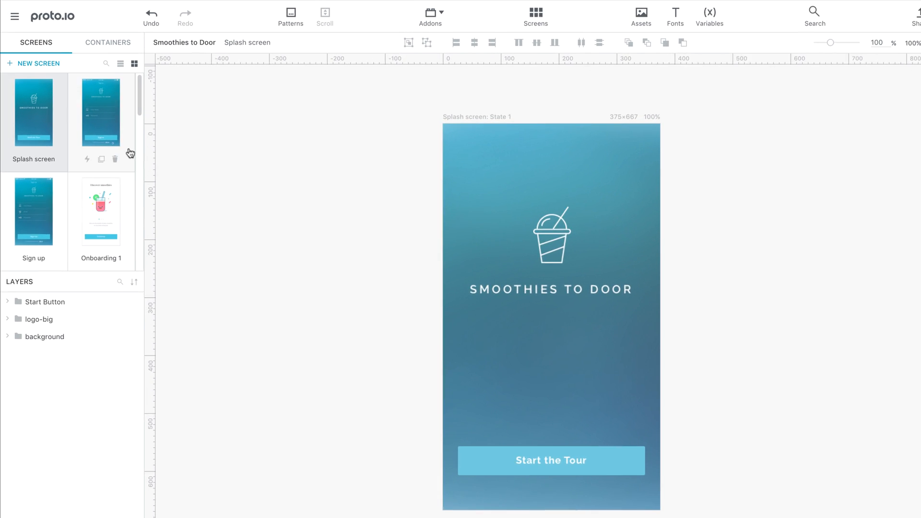
# Browse Sign up and Splash screens and inspect the Start Button's tap link to Onboarding 1.
pyautogui.click(34, 214)
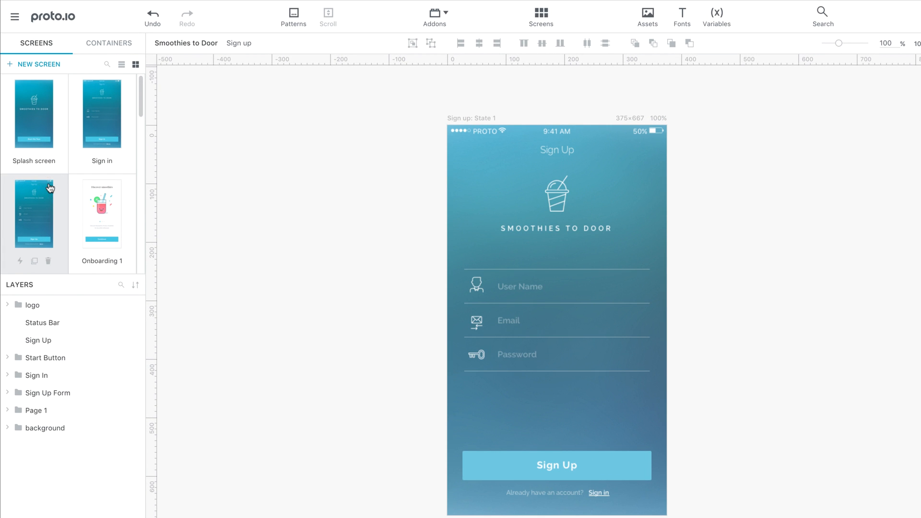
pyautogui.click(34, 123)
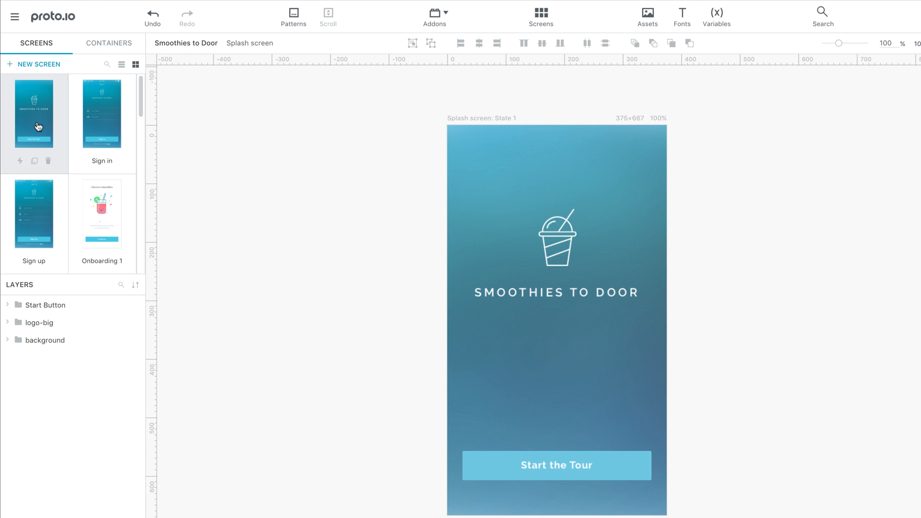
pyautogui.click(44, 305)
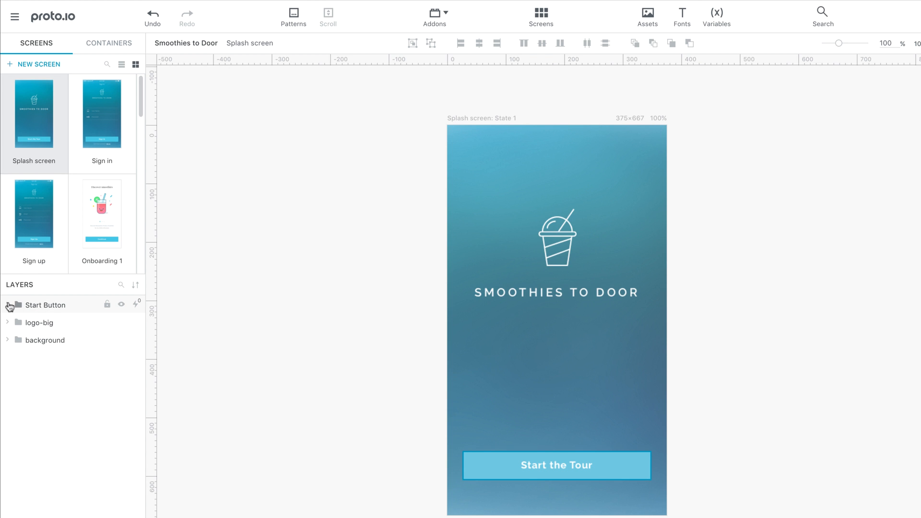
pyautogui.click(8, 305)
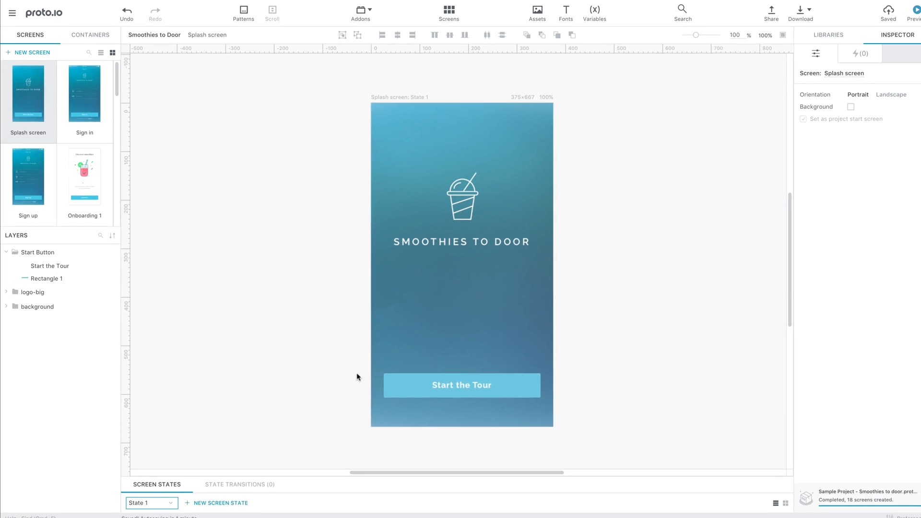
pyautogui.click(461, 385)
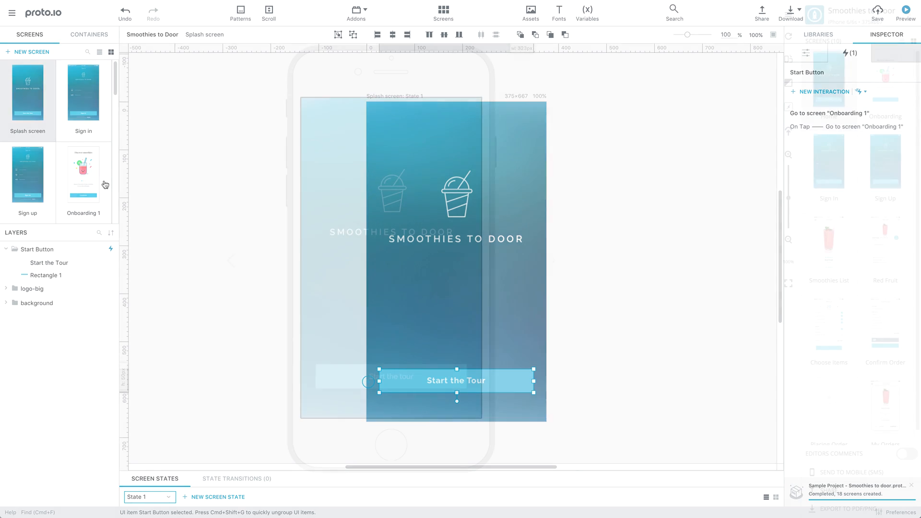
# Preview the prototype, test tapping Start the tour, then return to the Addons list.
pyautogui.click(909, 13)
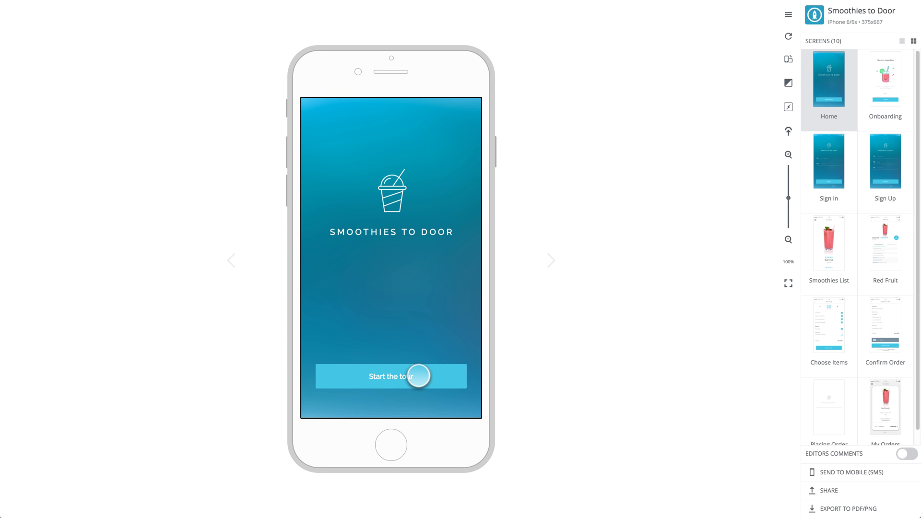
pyautogui.click(418, 376)
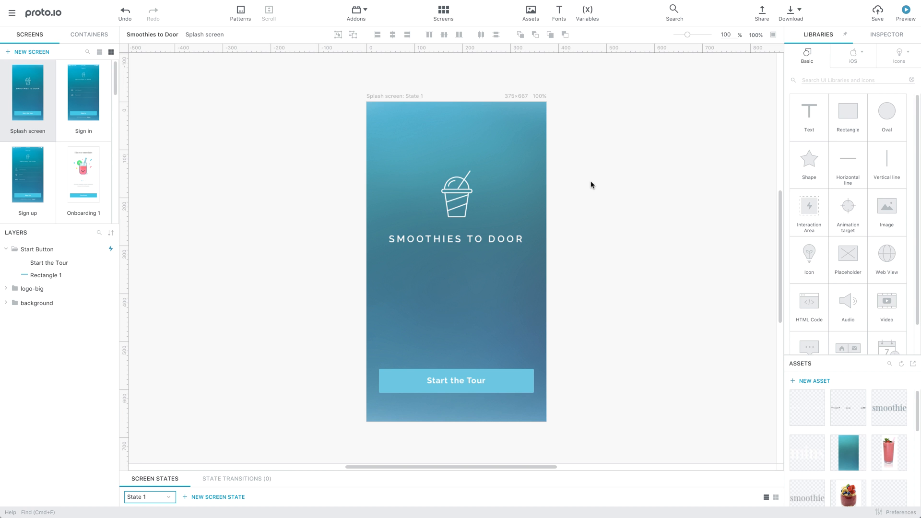
pyautogui.click(357, 10)
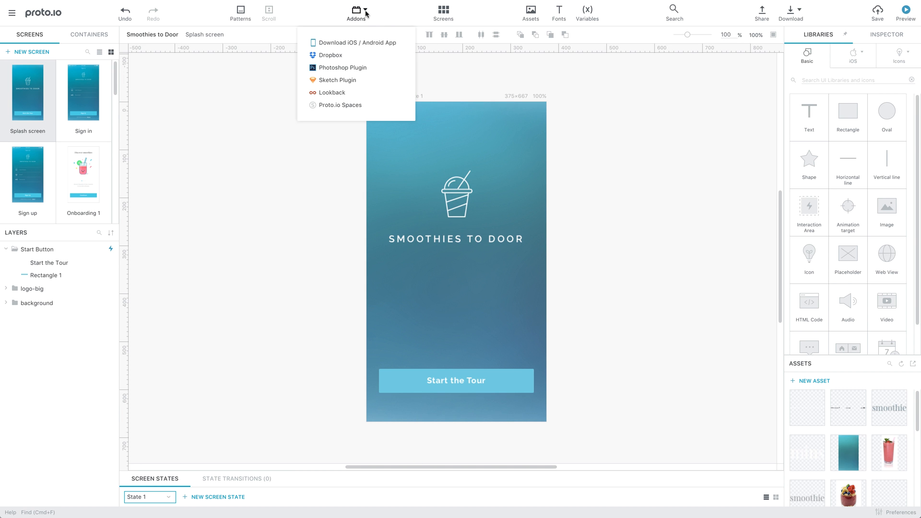
pyautogui.moveTo(343, 55)
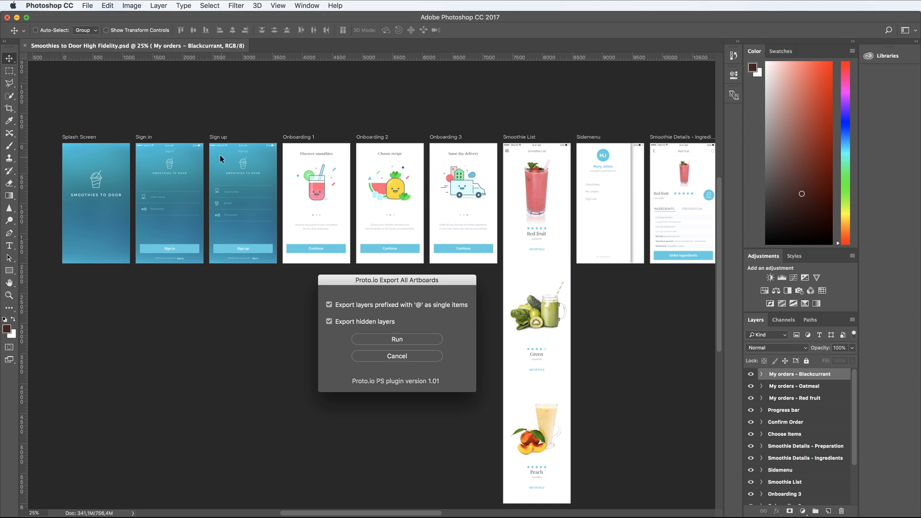
# Run the Export All Artboards dialog and choose a destination folder for the export file.
pyautogui.click(397, 339)
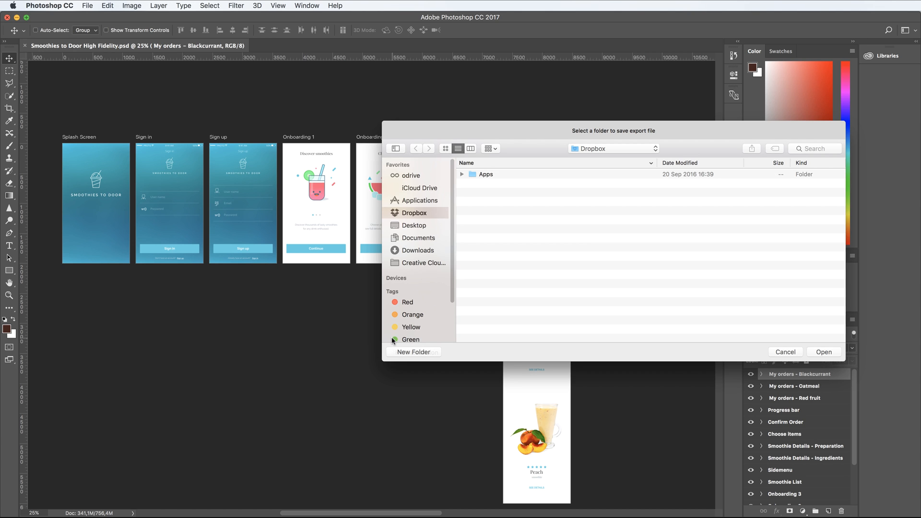
pyautogui.click(462, 174)
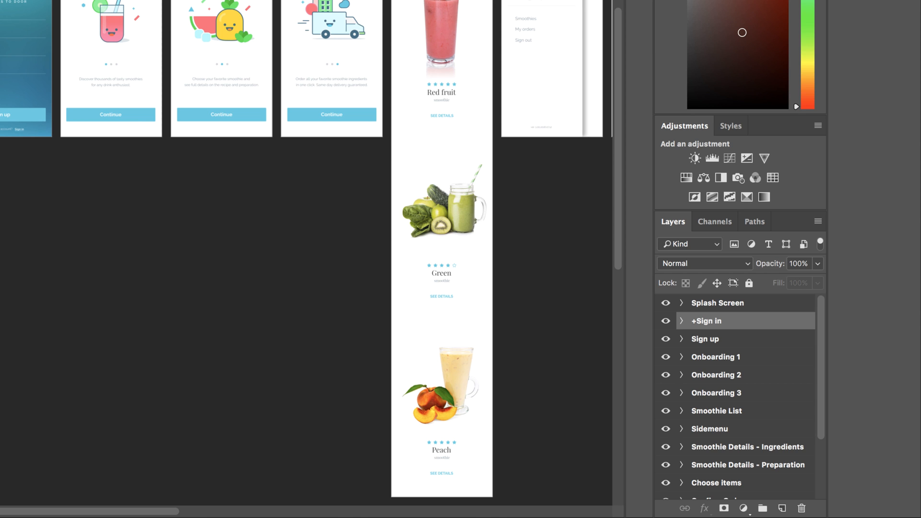
# Rename the +Sign in artboard to remove its + prefix in the Layers panel.
pyautogui.doubleClick(704, 338)
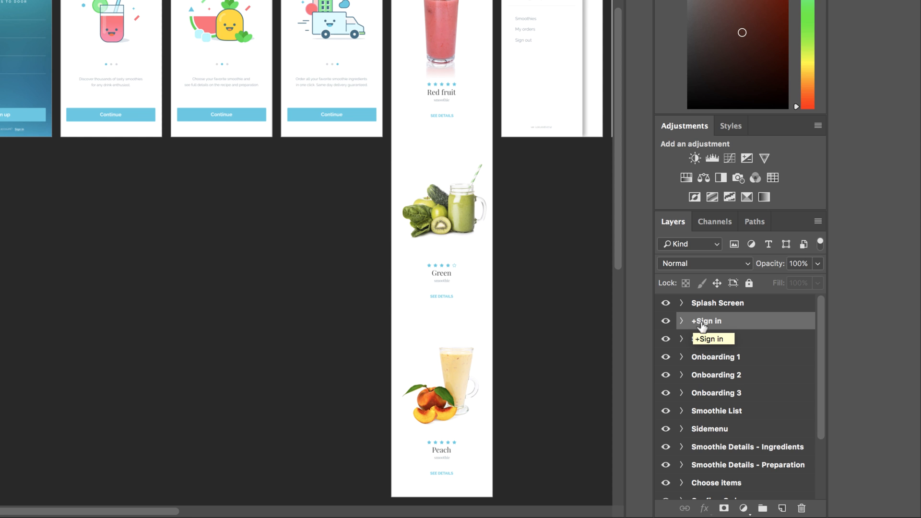
pyautogui.click(680, 356)
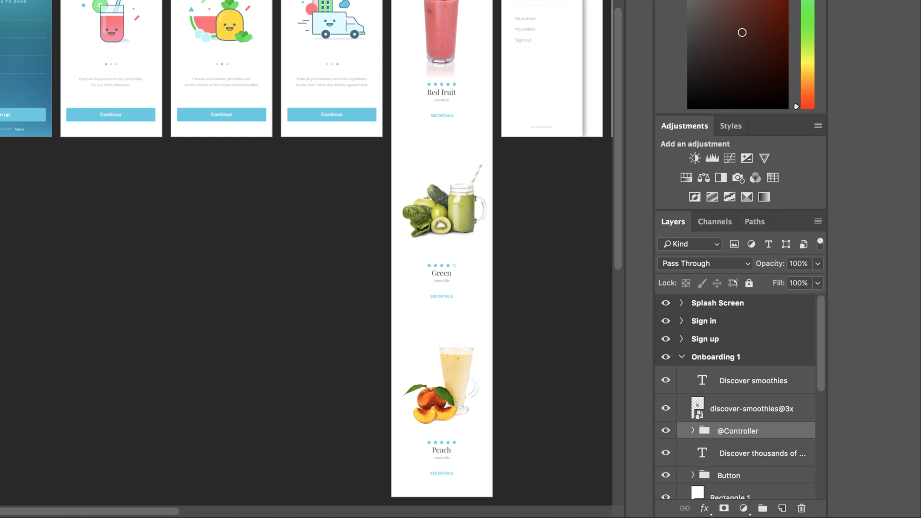
pyautogui.moveTo(772, 435)
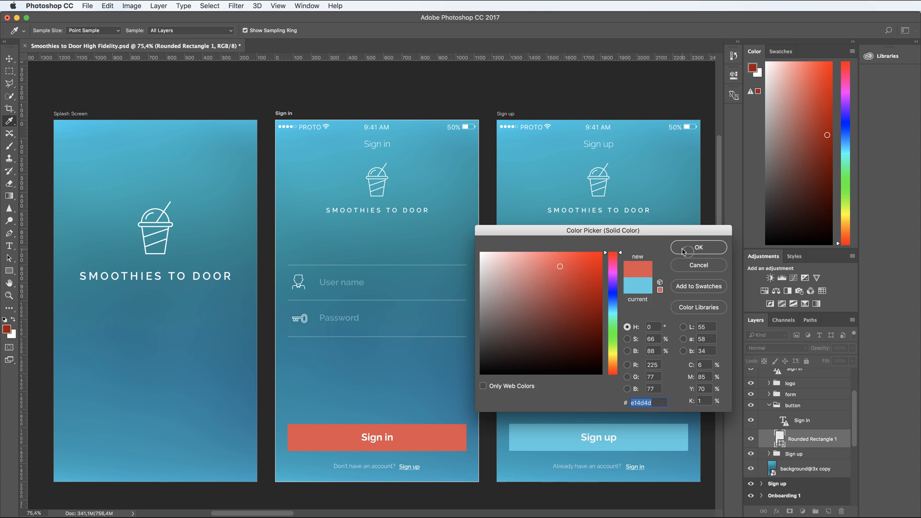
# Apply the red fill to the Sign in button and start Proto.io - Export Selected Artboards as Screens.
pyautogui.click(698, 247)
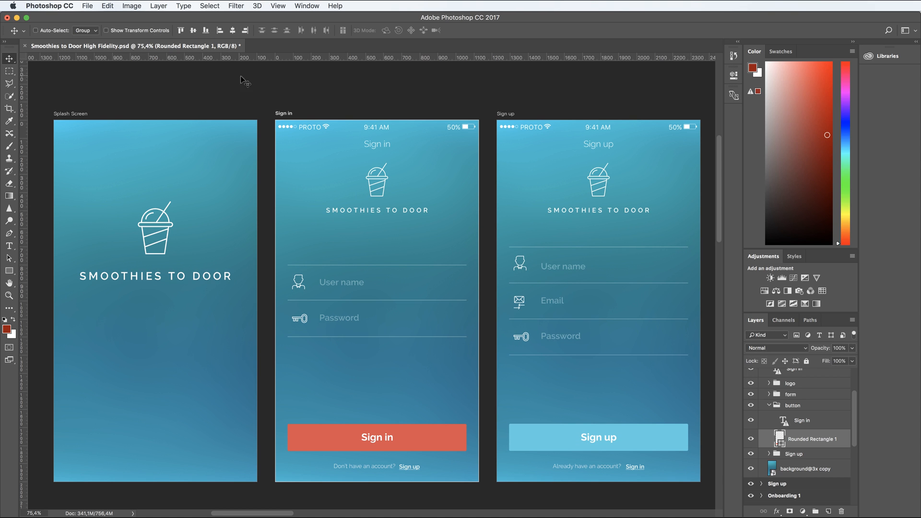
pyautogui.click(87, 4)
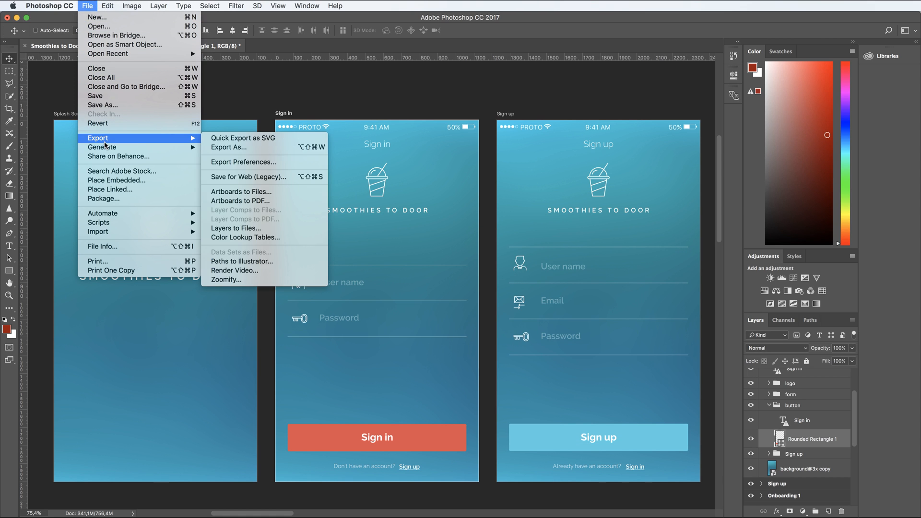
pyautogui.moveTo(102, 150)
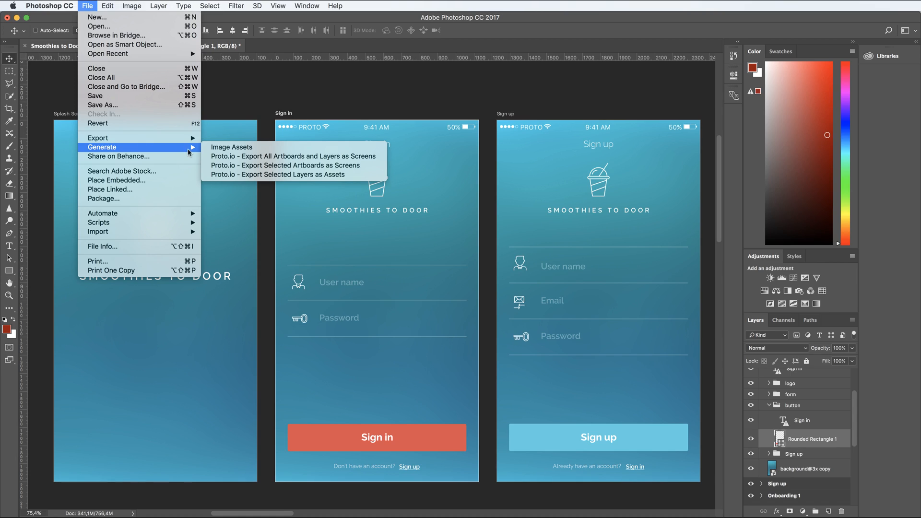
pyautogui.click(282, 173)
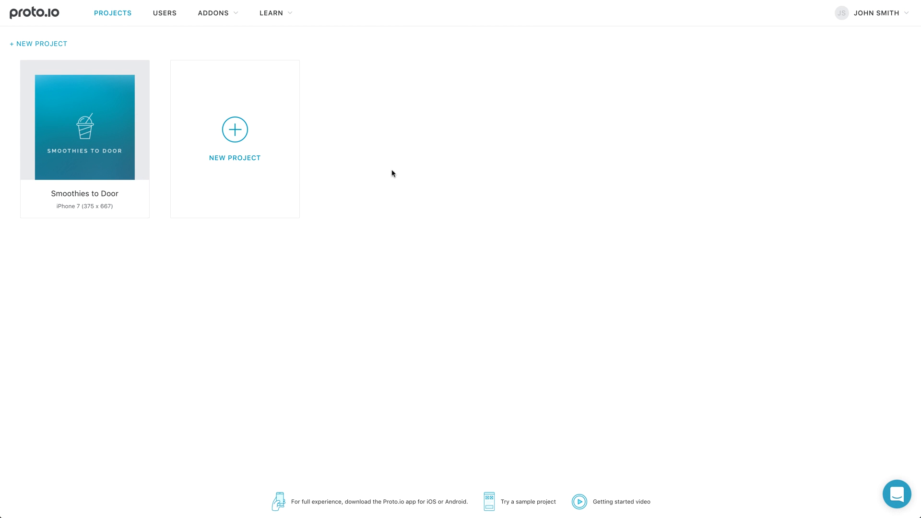
# Go to Addons > Photoshop Plugin to show the Design Plugin for Photoshop page.
pyautogui.click(213, 13)
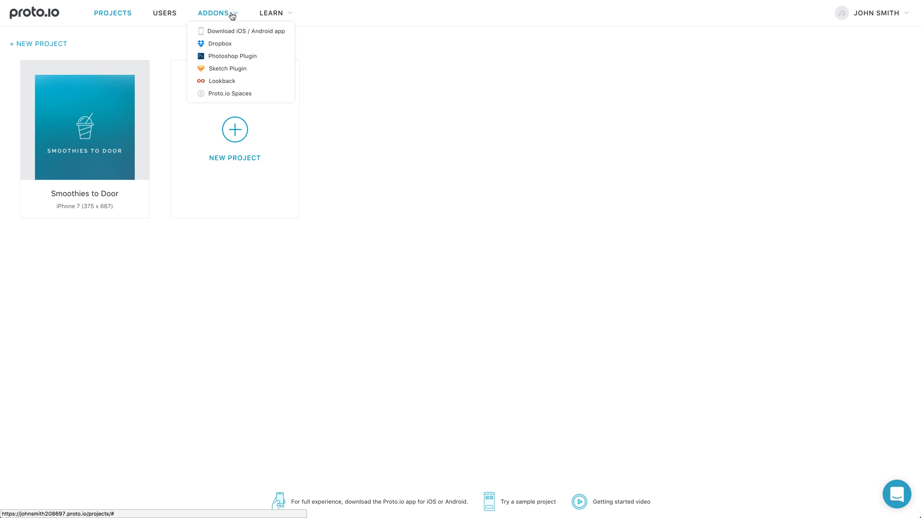
pyautogui.click(231, 56)
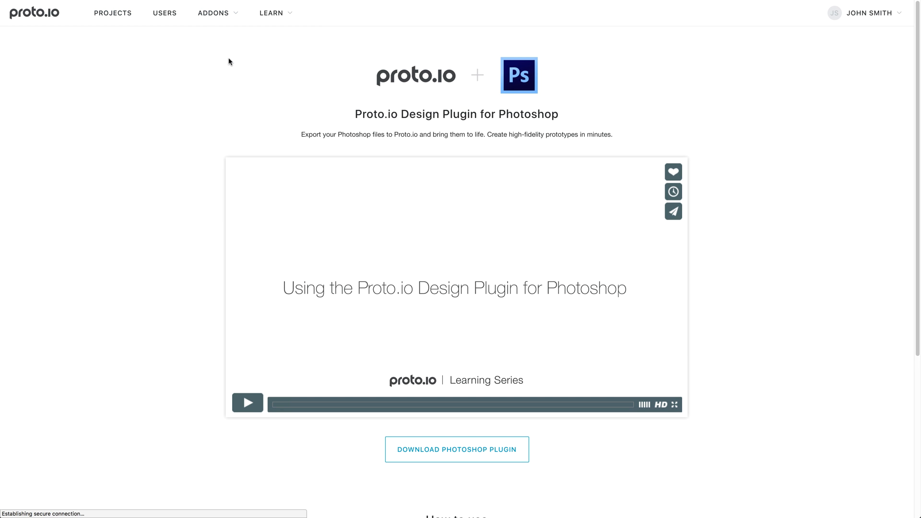